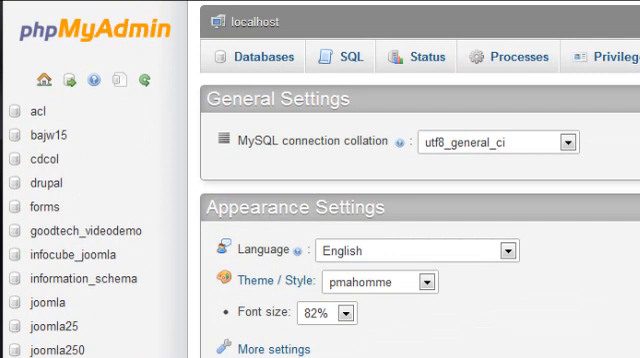
- From the Databases list, create a new database named videodemo
{"action": "left_click", "coordinate": [258, 56]}
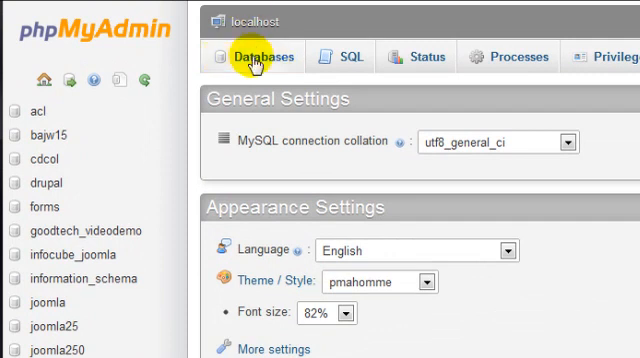
{"action": "left_click", "coordinate": [256, 56]}
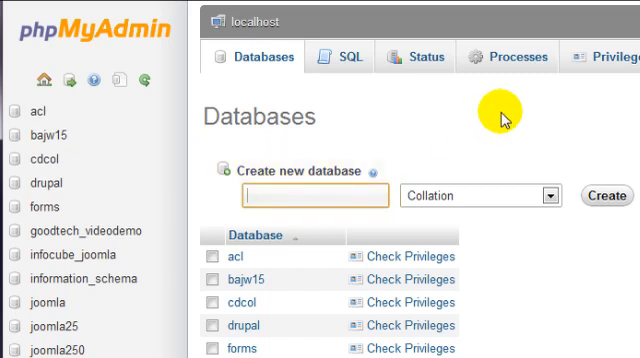
{"action": "type", "text": "videodem"}
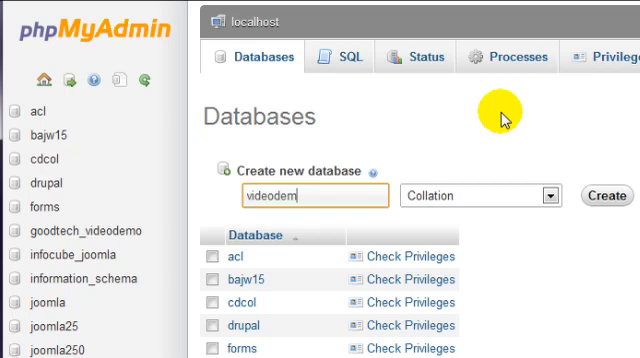
{"action": "type", "text": "o"}
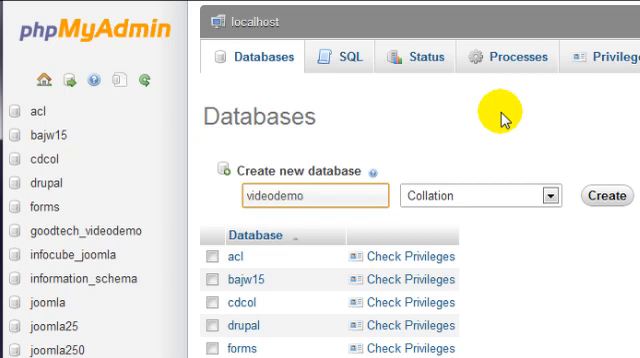
{"action": "mouse_move", "coordinate": [604, 194]}
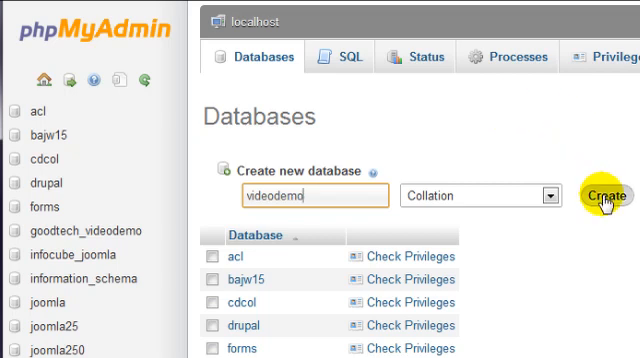
{"action": "left_click", "coordinate": [600, 196]}
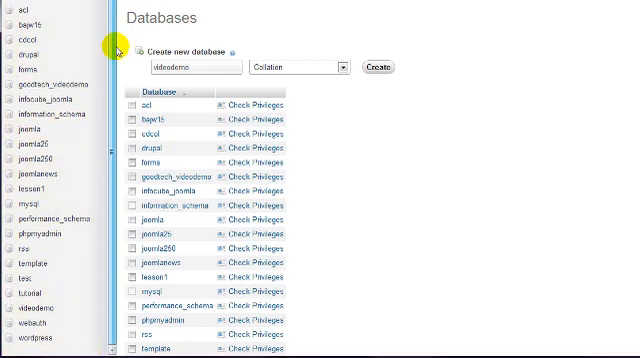
- View videodemo's Privileges listing its root users and start adding a new user
{"action": "scroll", "scroll_direction": "down", "scroll_amount": 3}
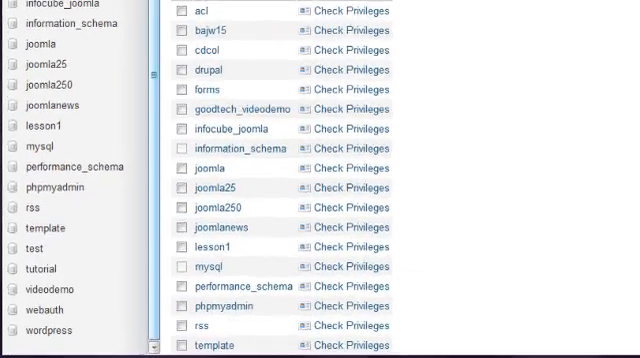
{"action": "scroll", "scroll_direction": "down", "scroll_amount": 3}
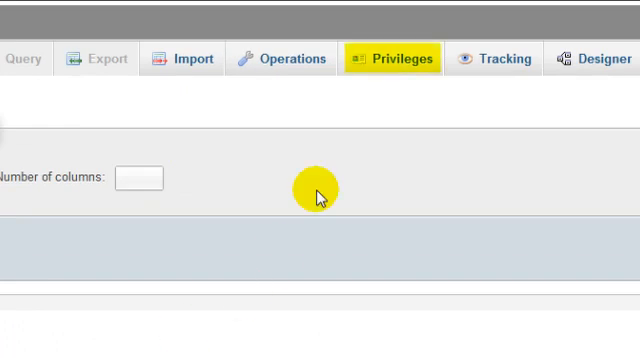
{"action": "left_click", "coordinate": [396, 60]}
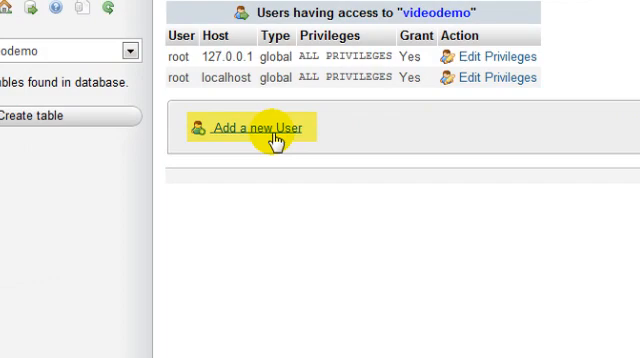
{"action": "left_click", "coordinate": [250, 126]}
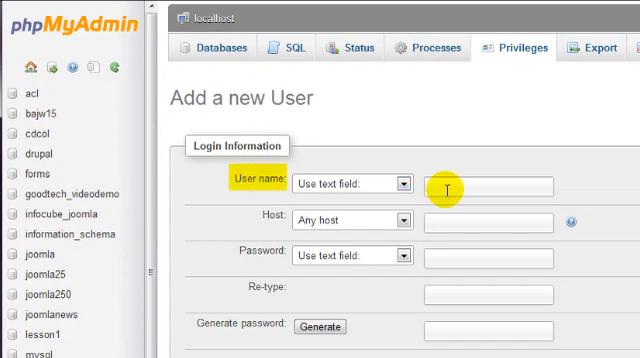
- Enter user name runner with Any host and the password typed and retyped
{"action": "type", "text": "ru"}
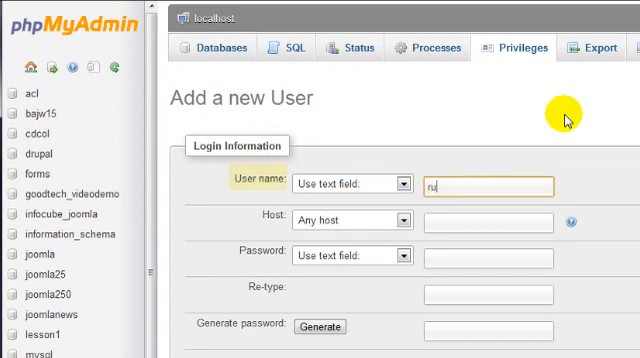
{"action": "type", "text": "nner"}
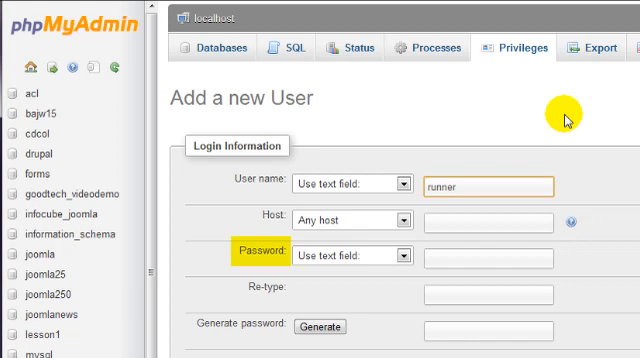
{"action": "mouse_move", "coordinate": [500, 244]}
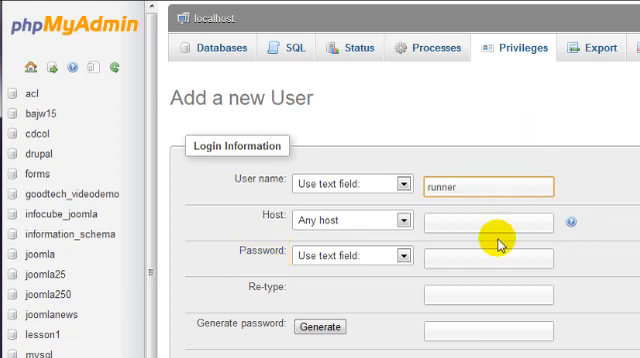
{"action": "left_click", "coordinate": [484, 256]}
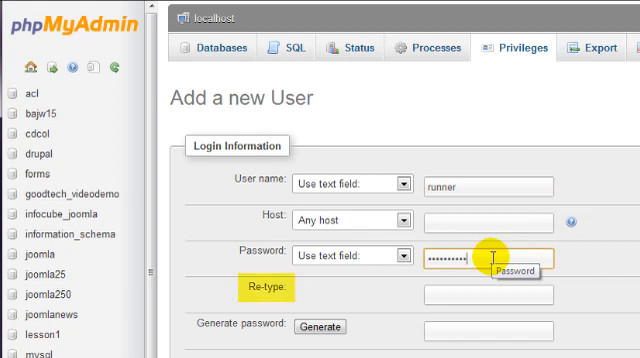
{"action": "left_click", "coordinate": [484, 294]}
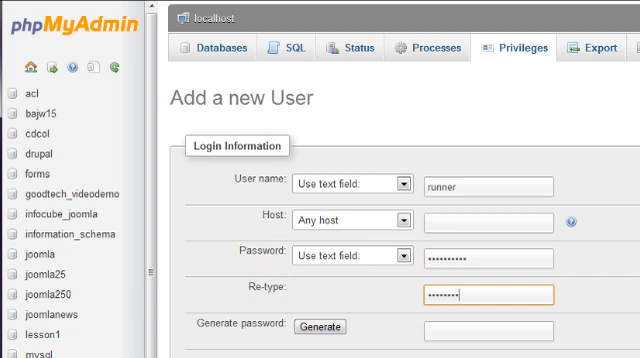
{"action": "type", "text": "•"}
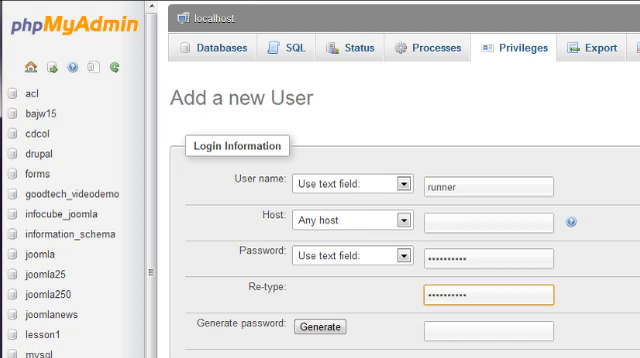
- Keep 'Grant all privileges on database videodemo' and submit with Go to create runner
{"action": "scroll", "scroll_direction": "down", "scroll_amount": 3}
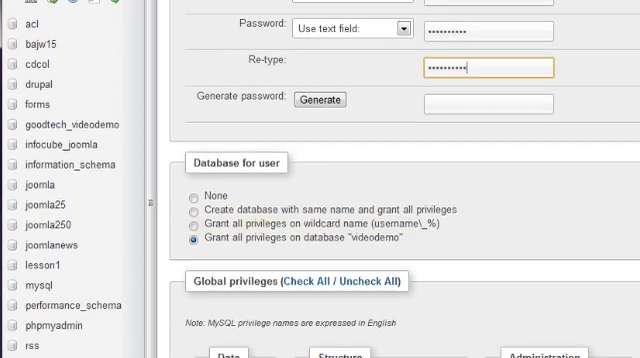
{"action": "scroll", "scroll_direction": "down", "scroll_amount": 3}
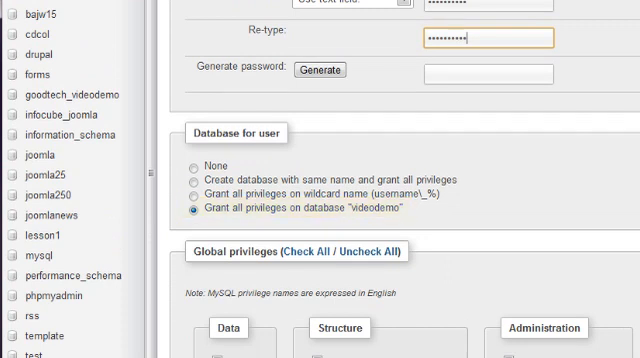
{"action": "scroll", "scroll_direction": "down", "scroll_amount": 3}
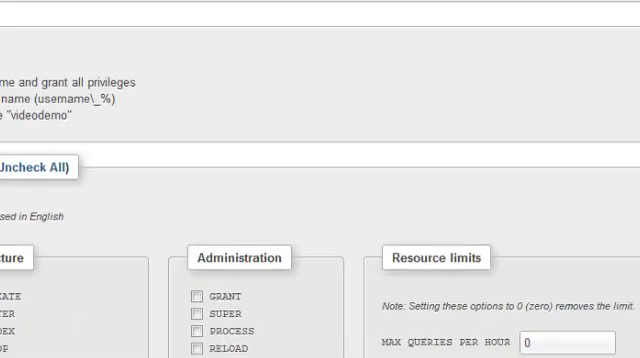
{"action": "scroll", "scroll_direction": "down", "scroll_amount": 3}
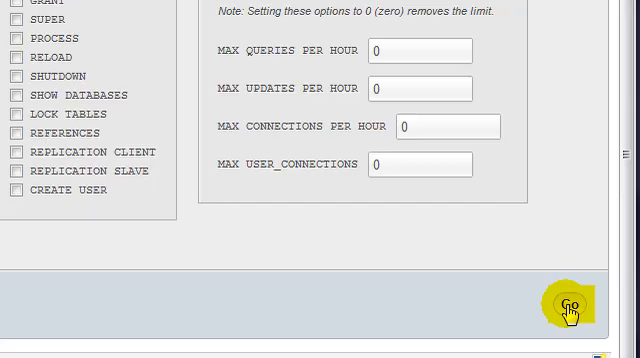
{"action": "left_click", "coordinate": [572, 306]}
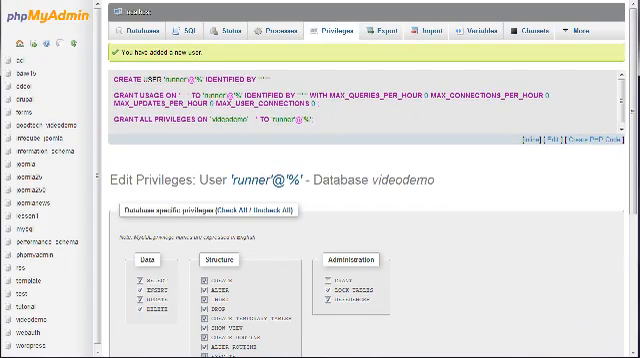